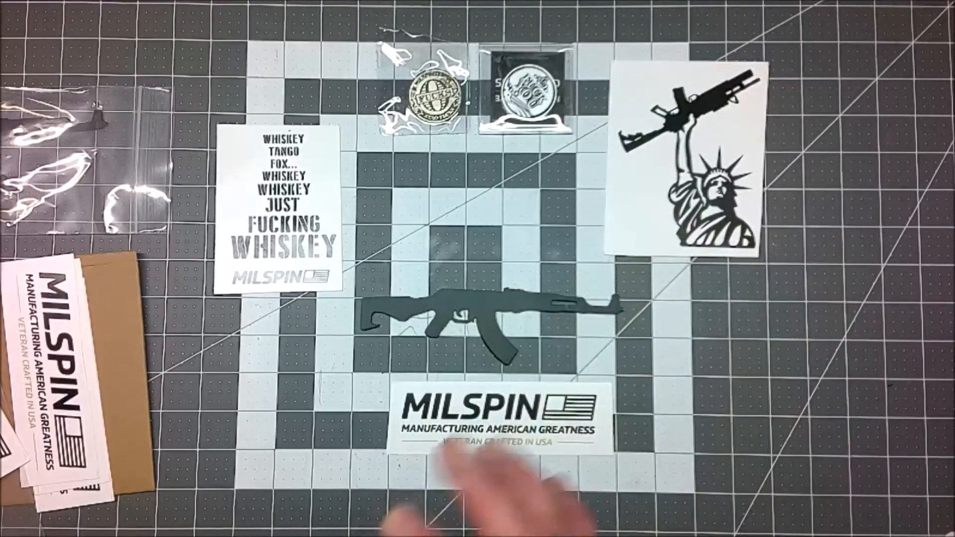
mouse_move(493, 439)
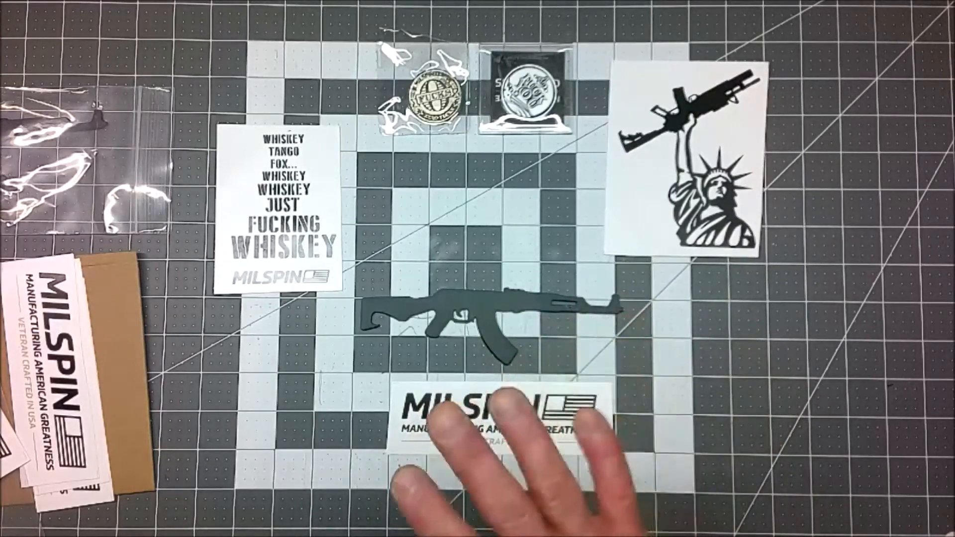